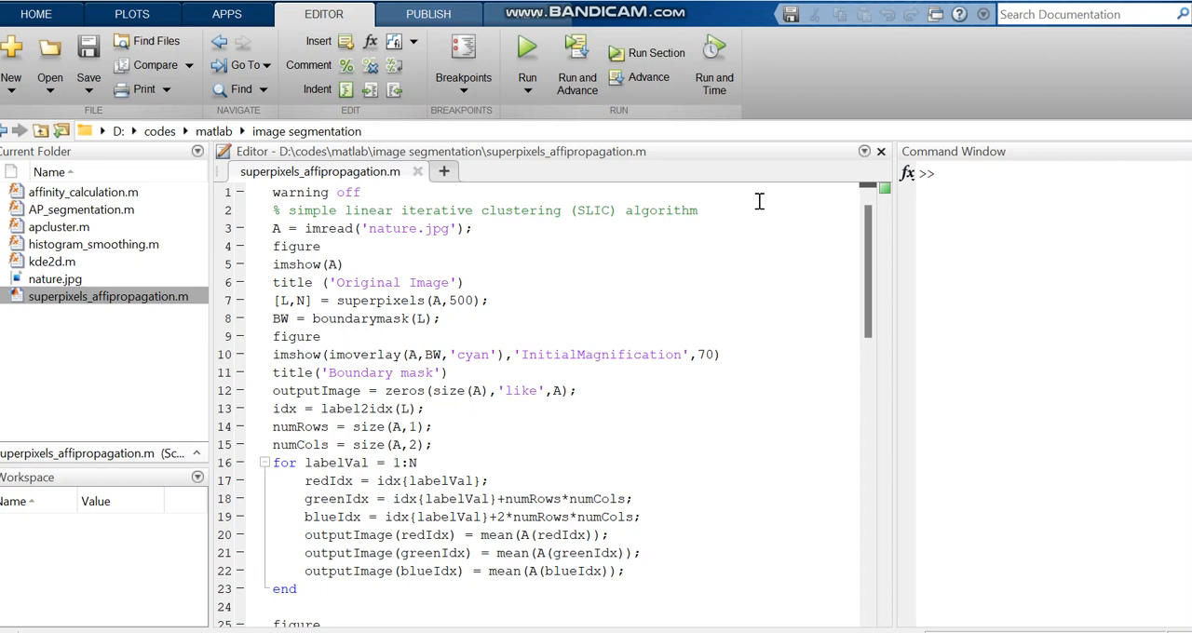
mouse_move(503, 212)
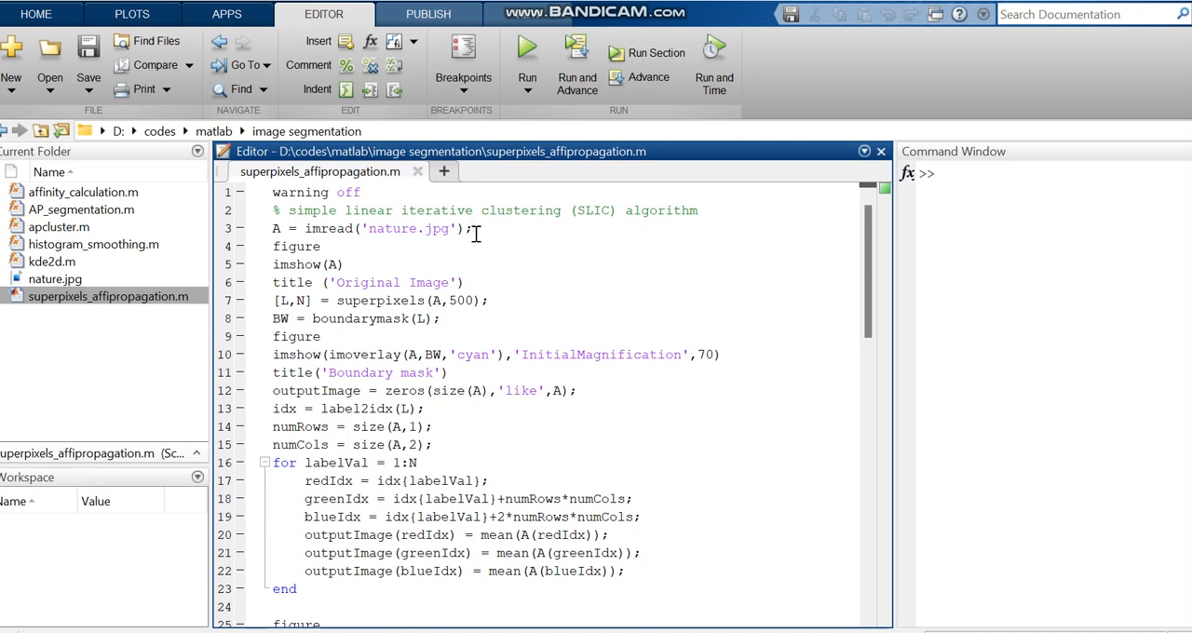
Step: Scroll through the opening section of the superpixels_affipropagation.m script
click(475, 390)
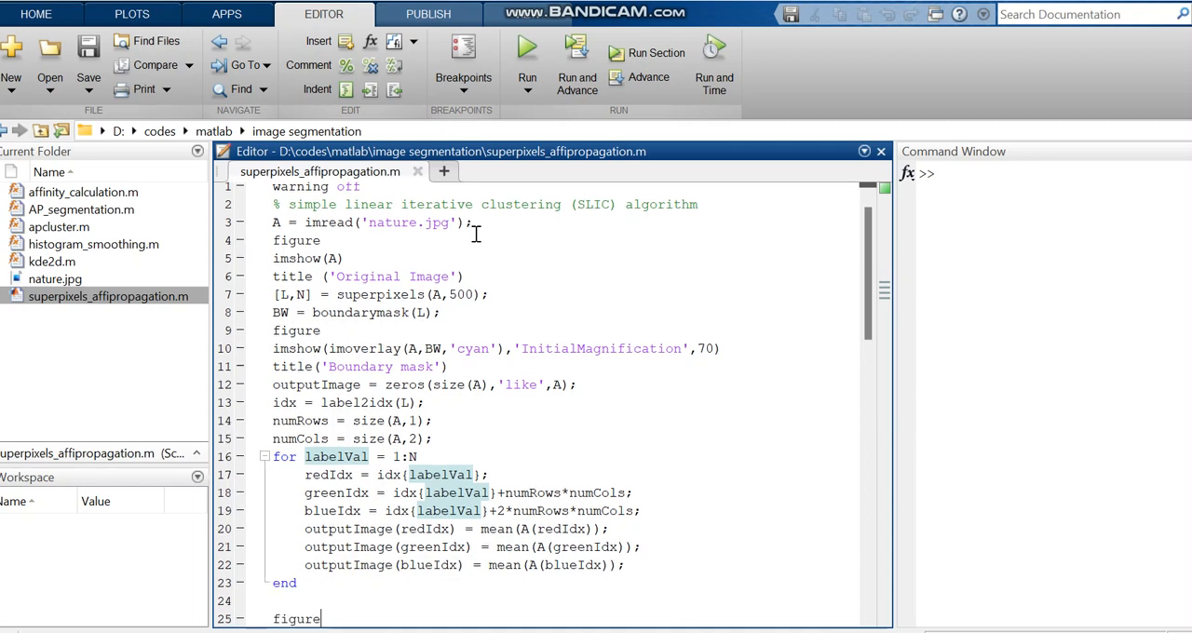
scroll(down, 3)
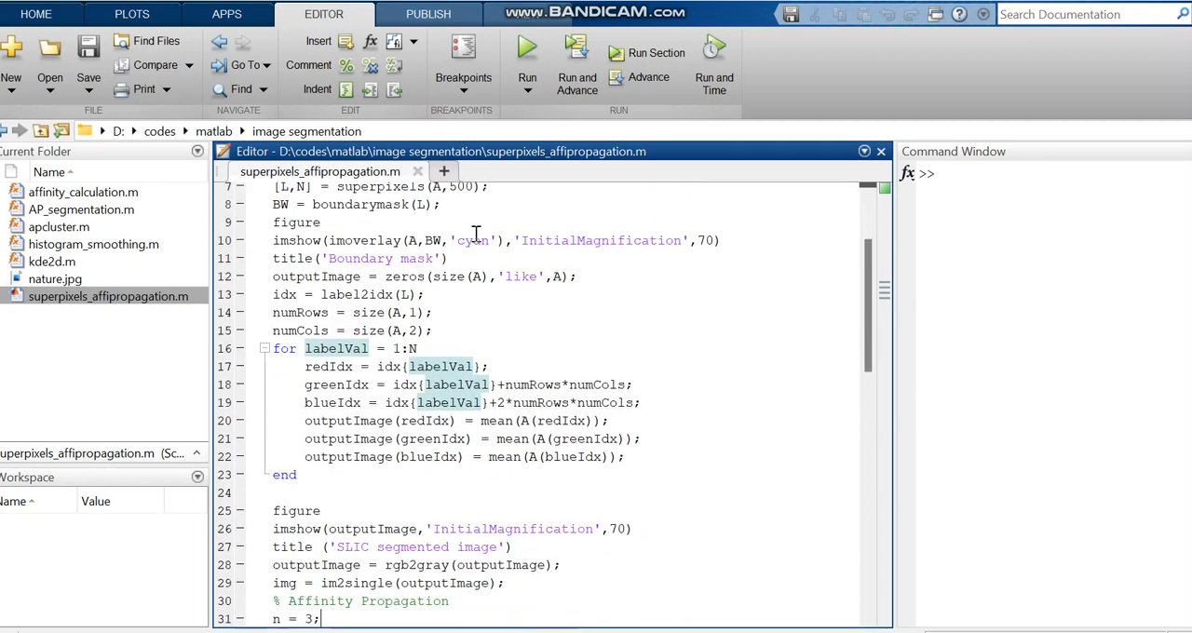
scroll(down, 3)
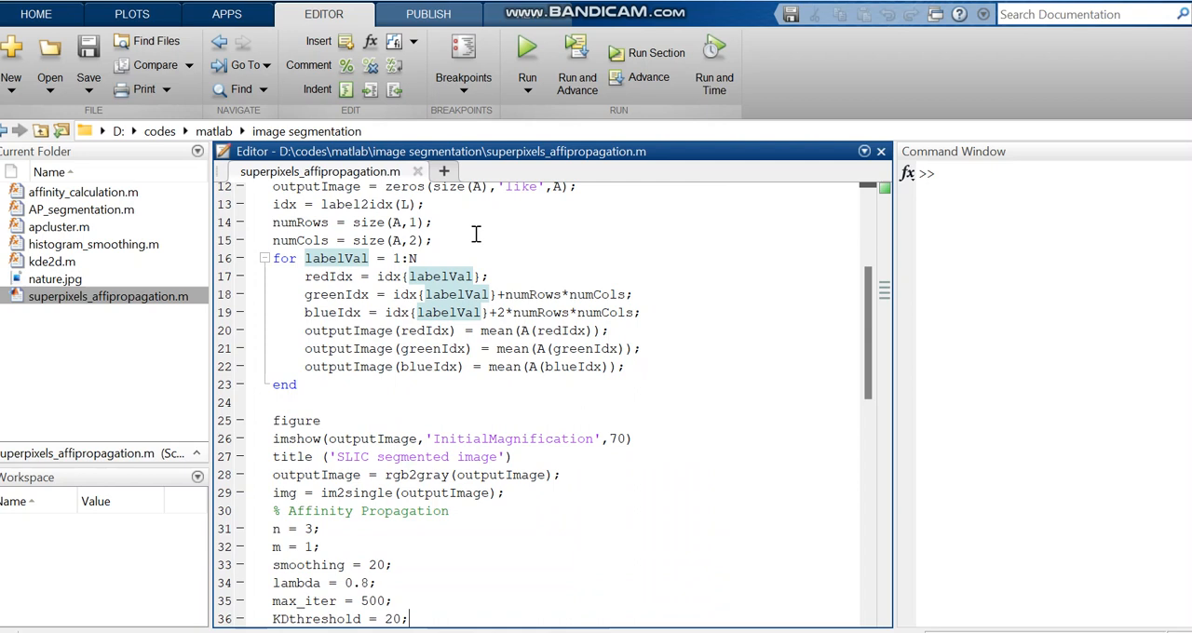
scroll(down, 3)
text(bins = 256;)
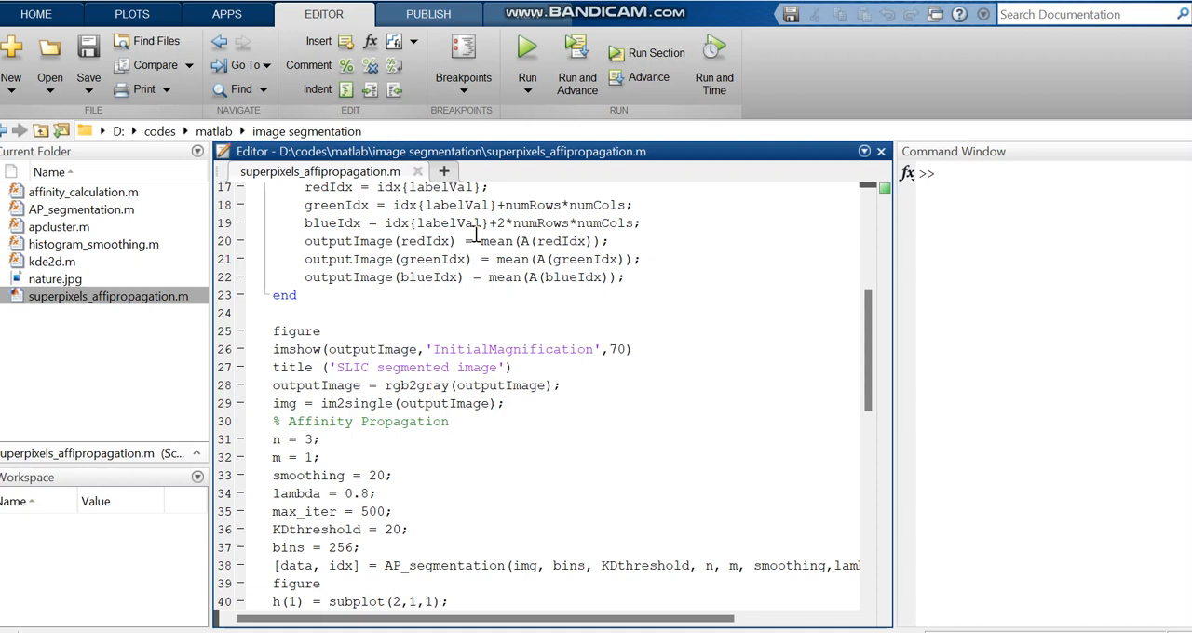
Step: Review the rest of superpixels_affipropagation.m and run it to produce Figure 4
click(449, 421)
text(axis square)
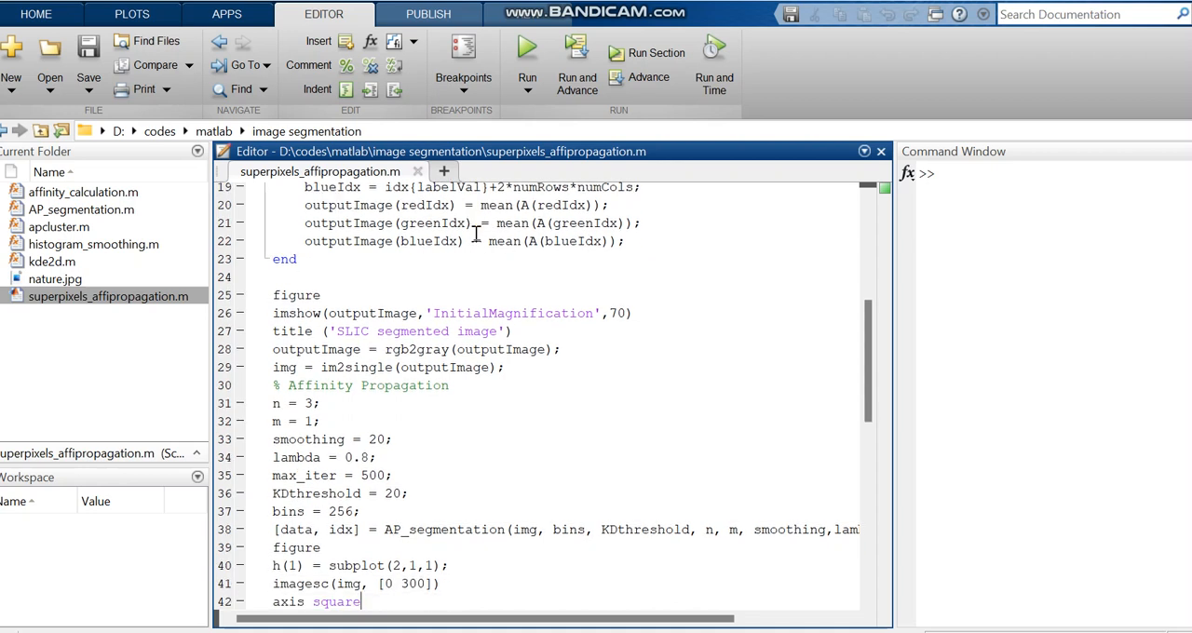
scroll(down, 3)
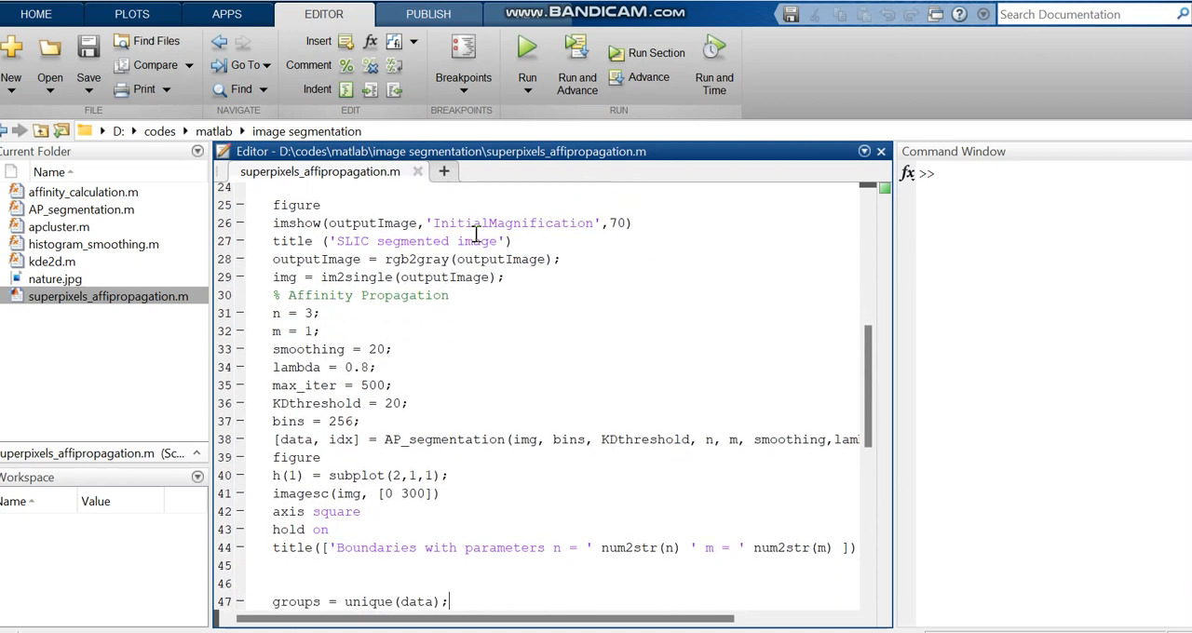
scroll(down, 3)
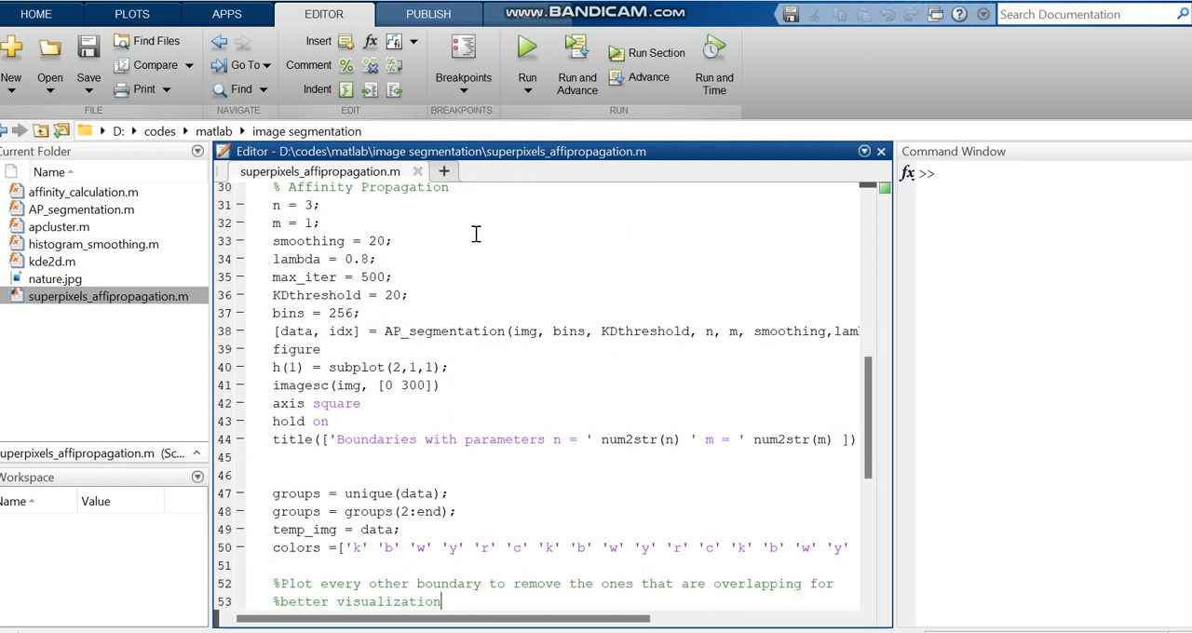
scroll(down, 3)
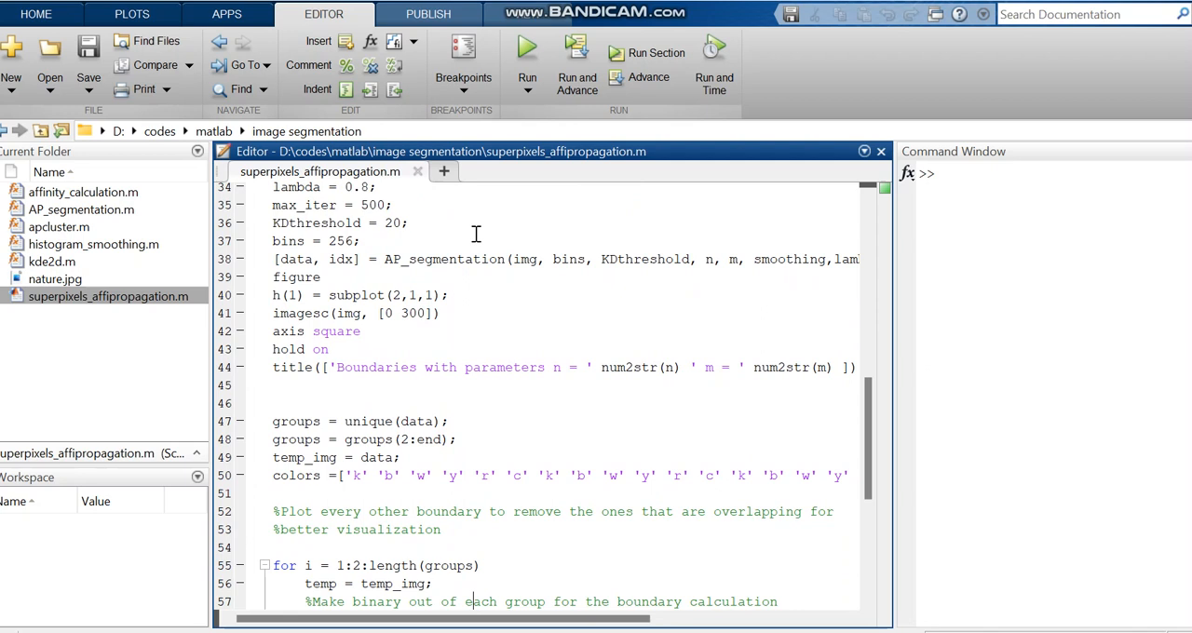
scroll(down, 3)
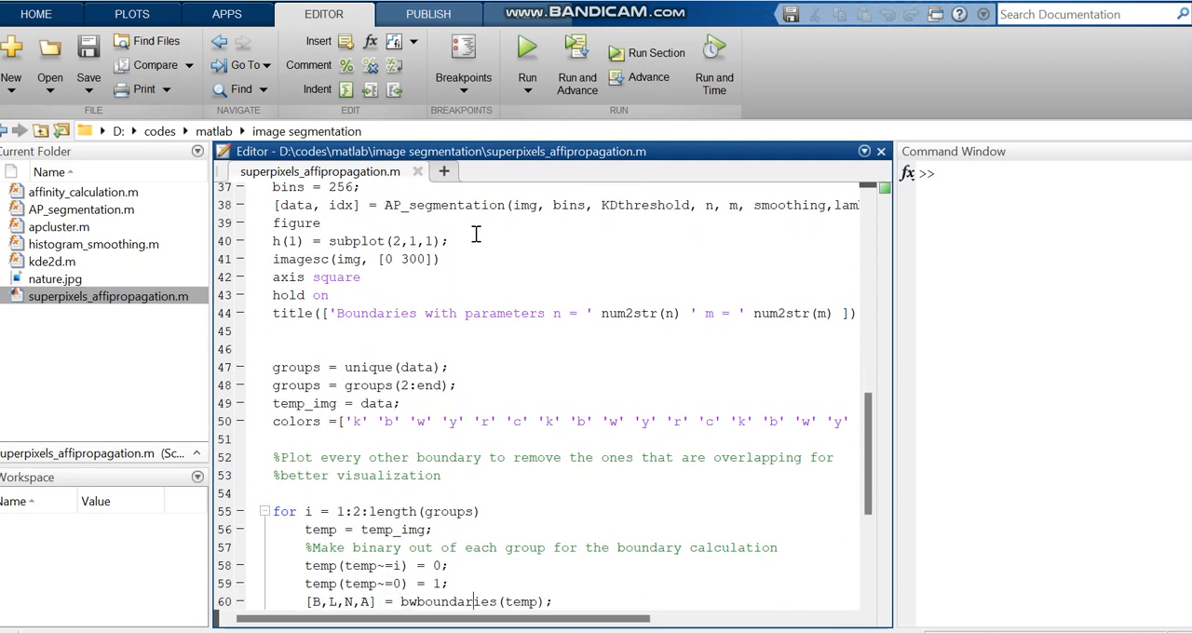
scroll(down, 3)
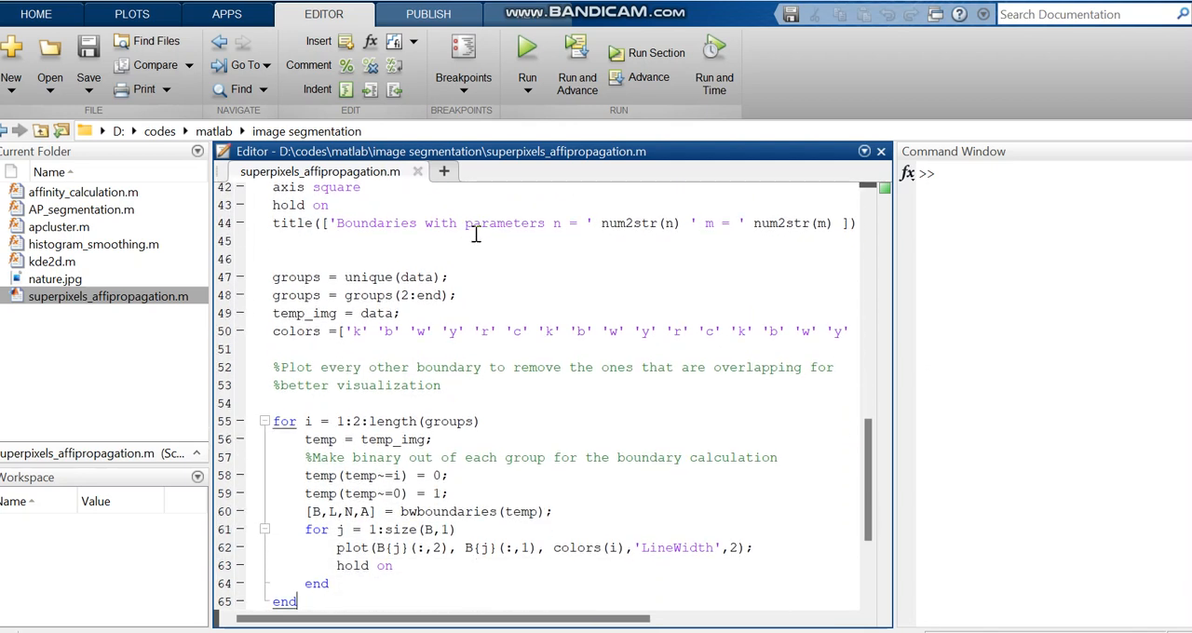
scroll(down, 3)
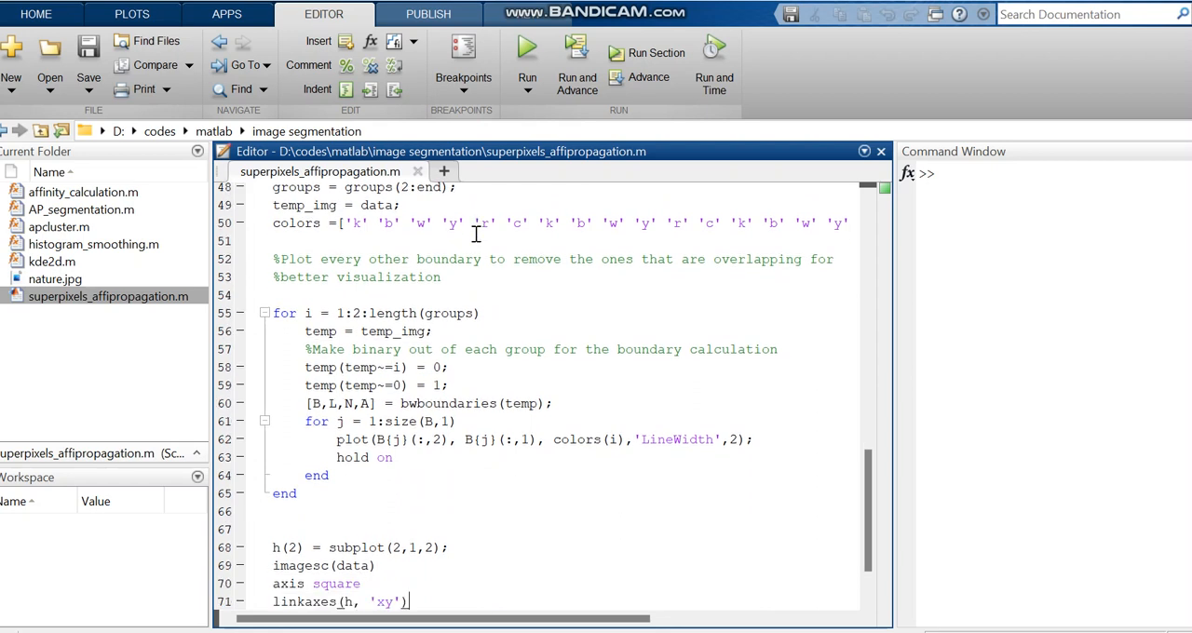
scroll(down, 3)
text(title('Colored Group Labels') %  Each Color Represents a Class)
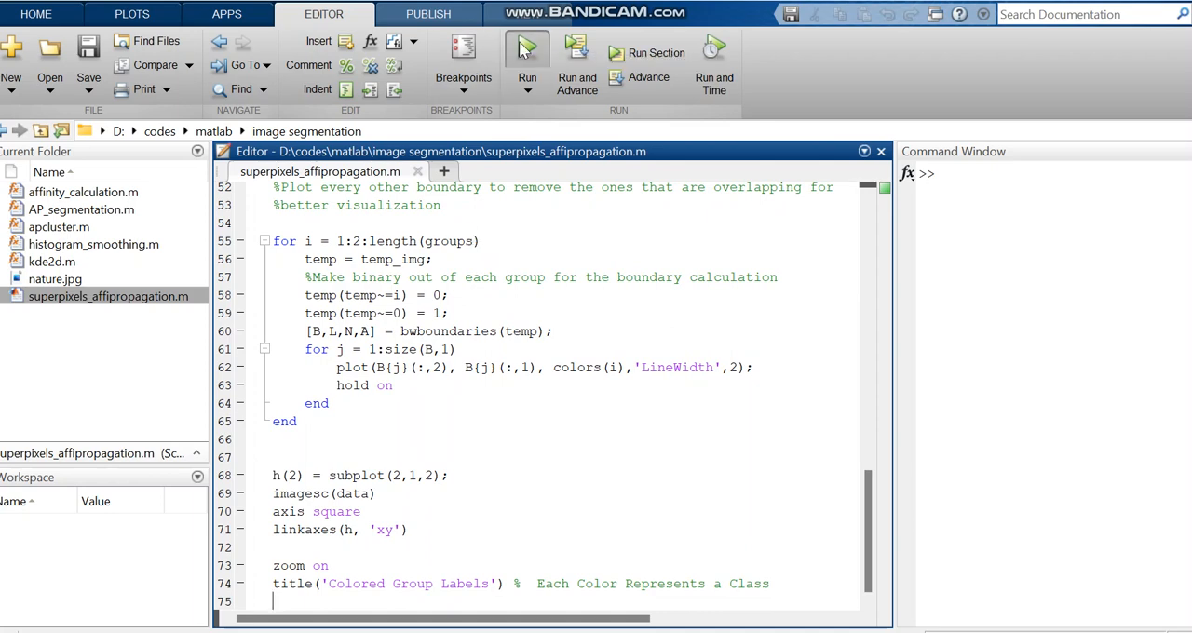
click(528, 52)
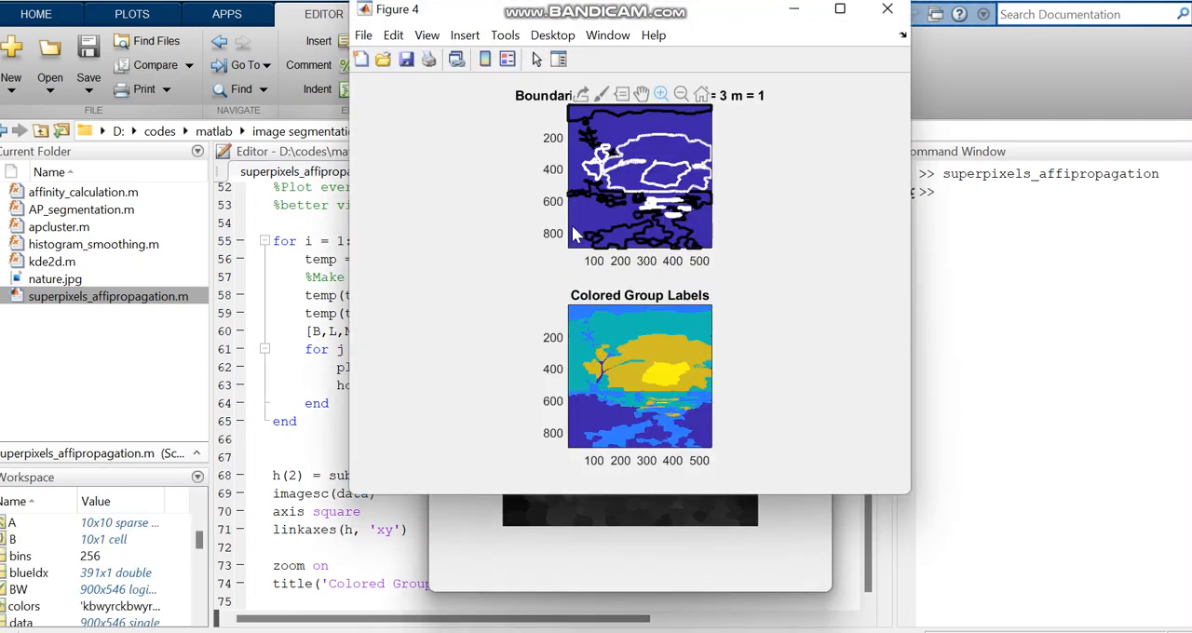
mouse_move(795, 408)
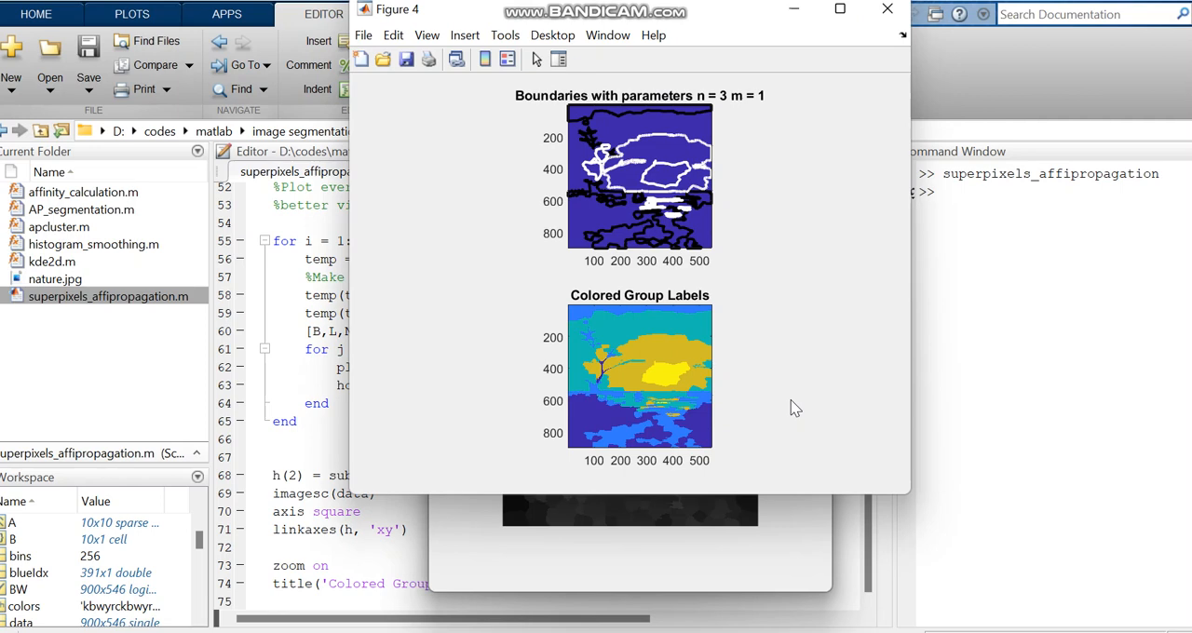
mouse_move(649, 18)
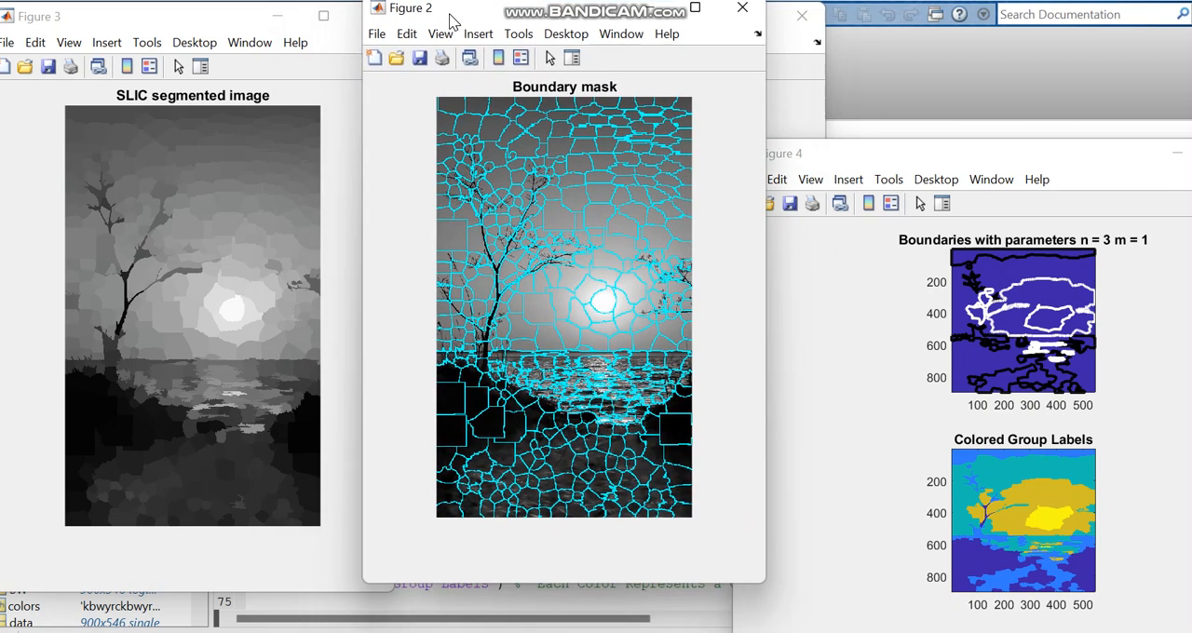
mouse_move(745, 162)
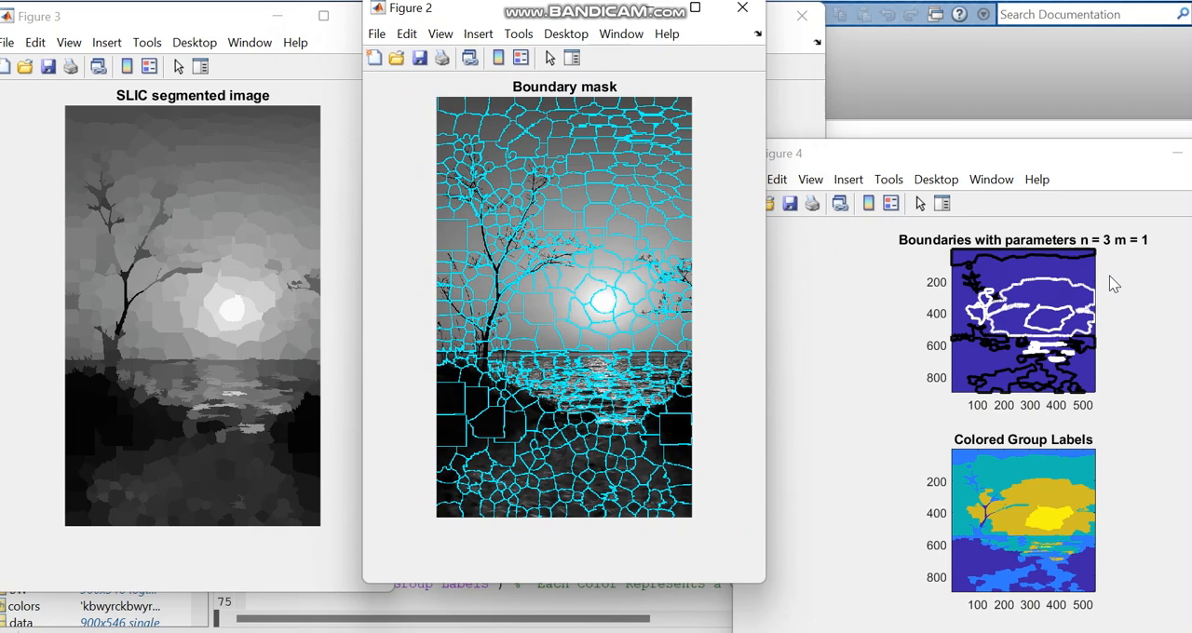
mouse_move(1136, 322)
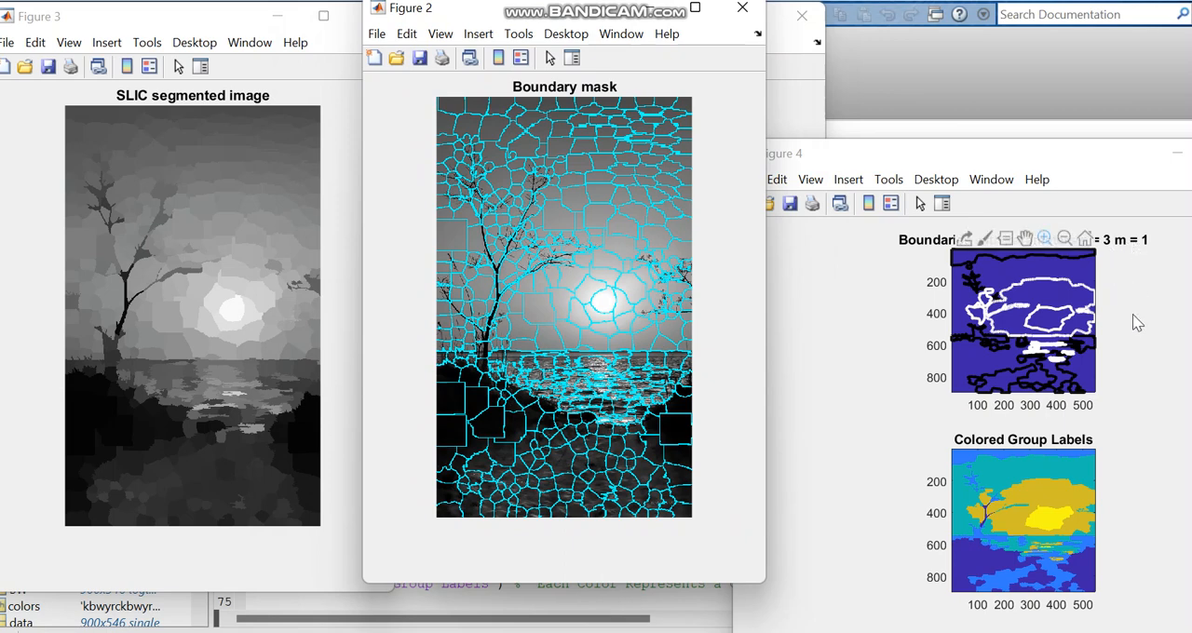
mouse_move(1112, 342)
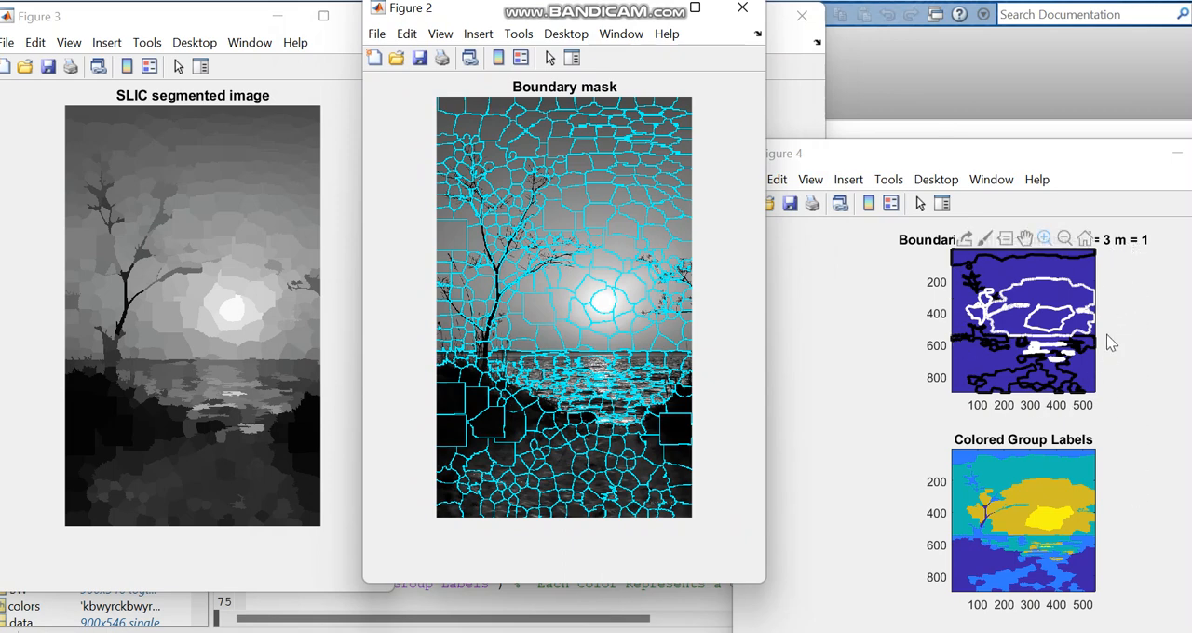
mouse_move(976, 329)
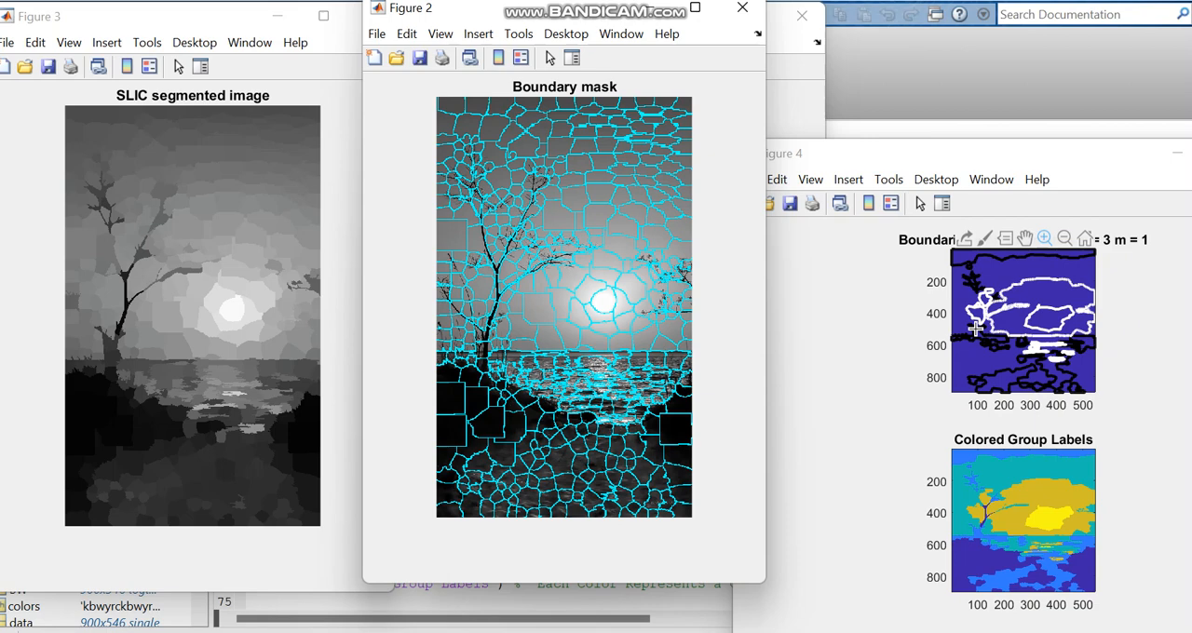
mouse_move(1018, 452)
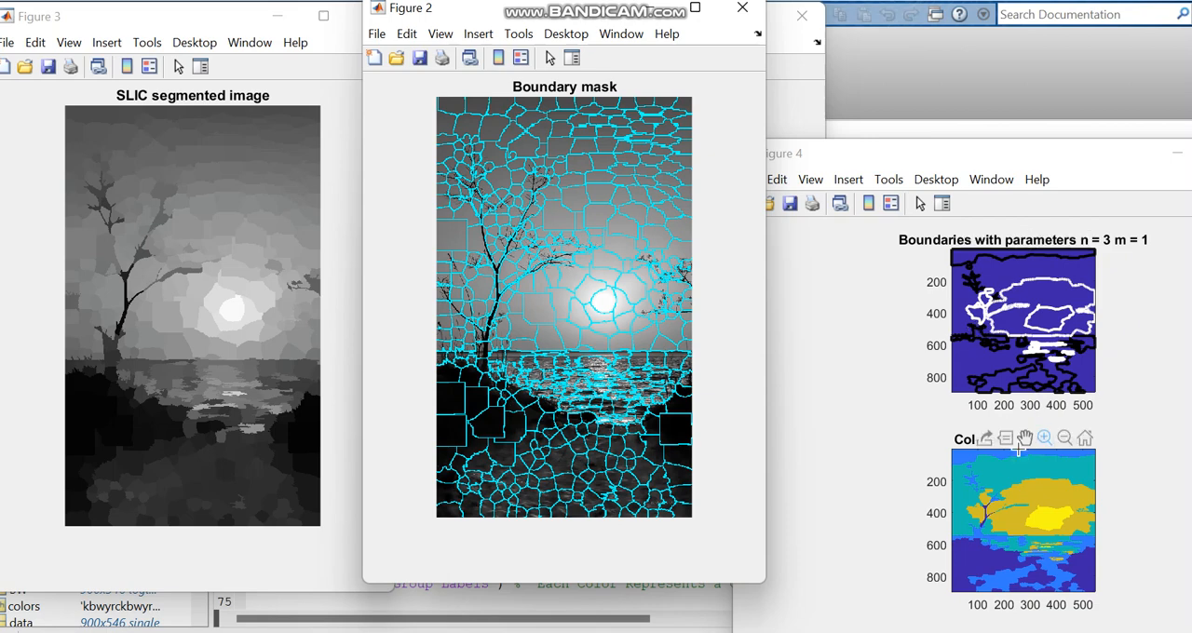
mouse_move(1147, 496)
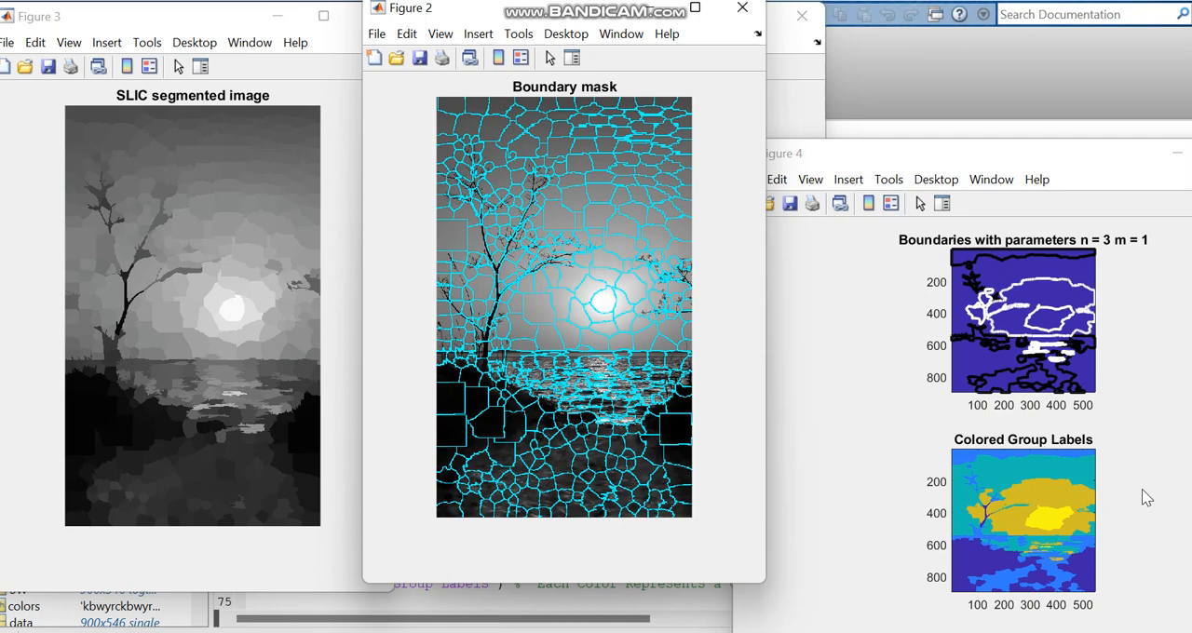
mouse_move(1146, 455)
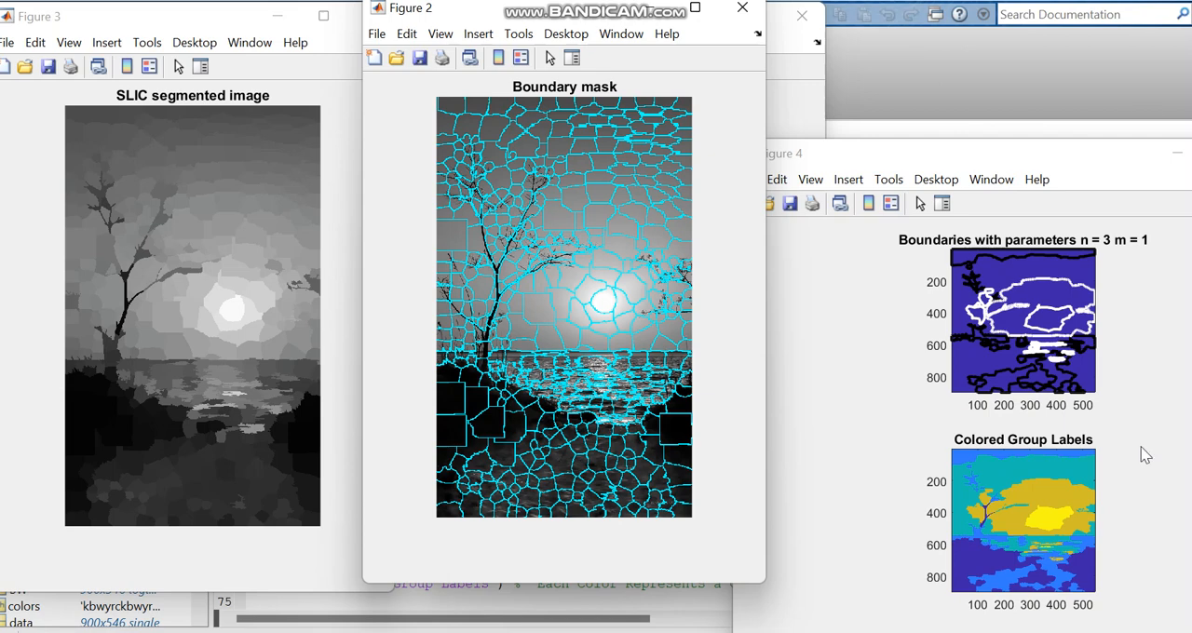